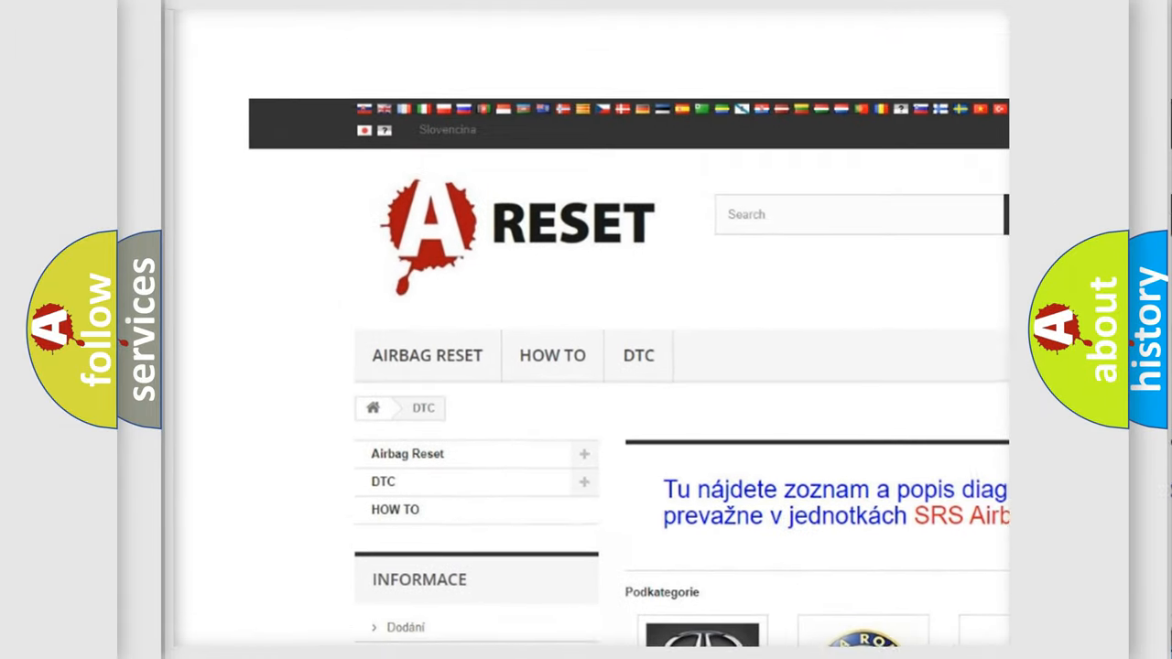
# Open the CHEVROLET DTC tile and scroll through its B-series fault-code subcategories
pyautogui.scroll(3)
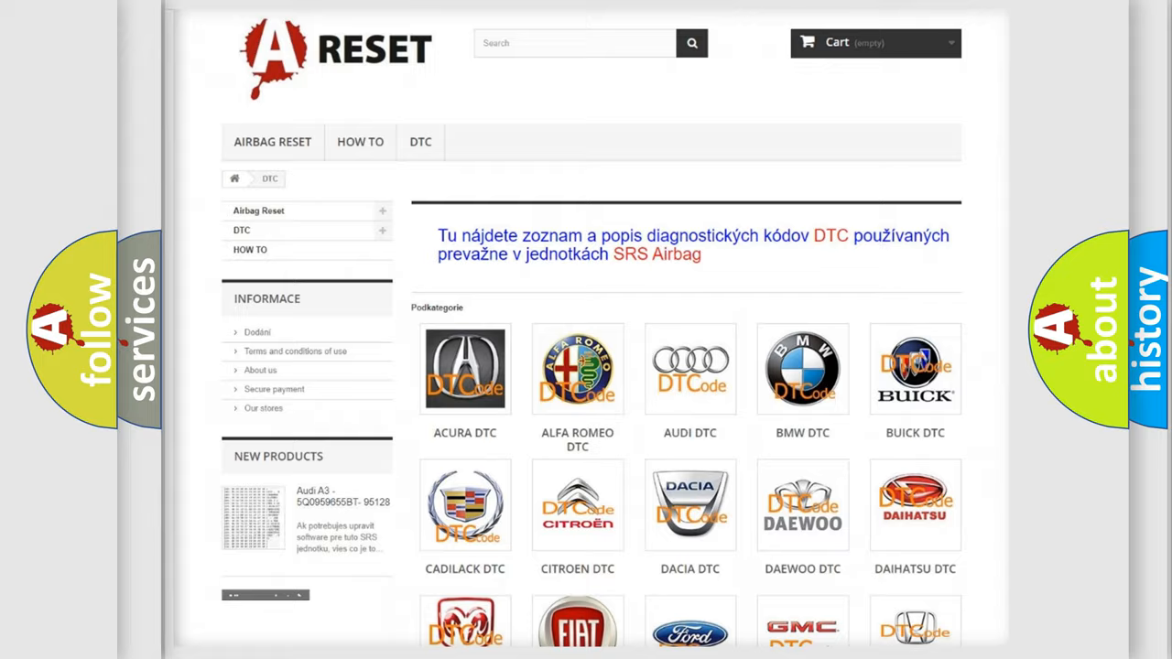
pyautogui.scroll(-3)
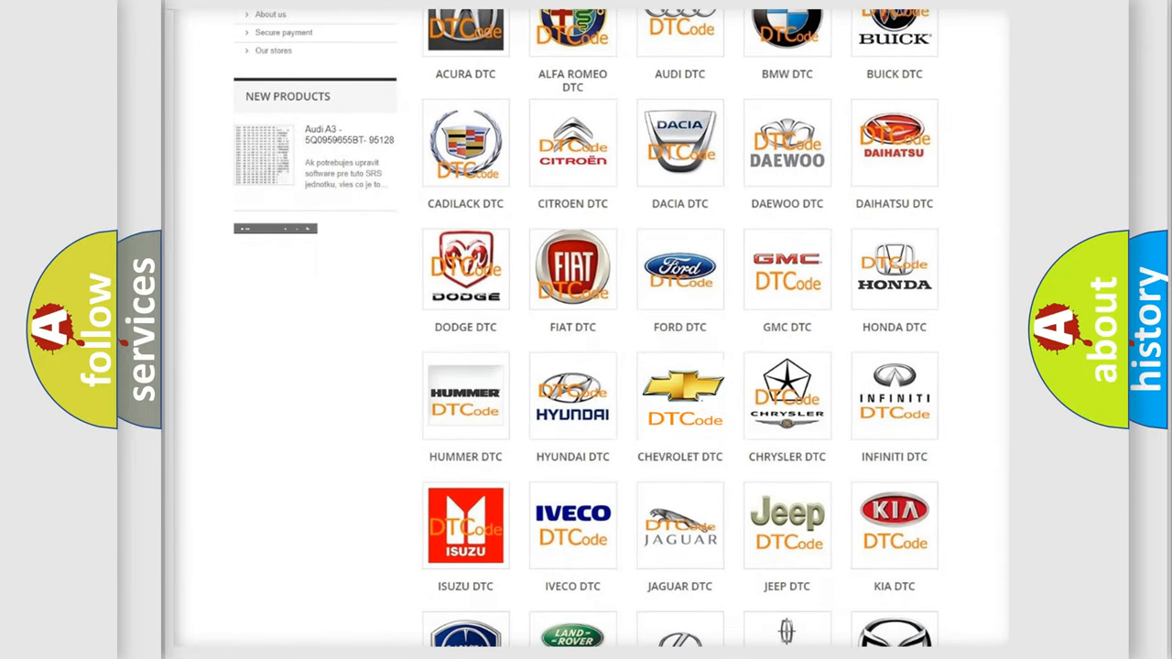
pyautogui.click(680, 395)
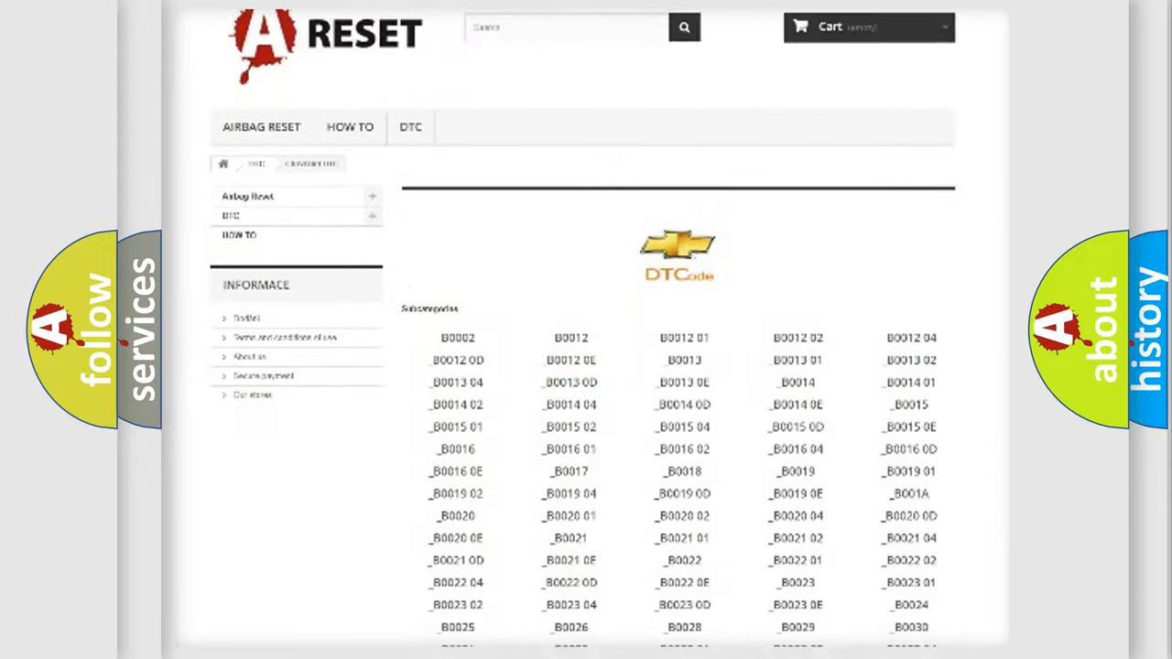
pyautogui.scroll(-3)
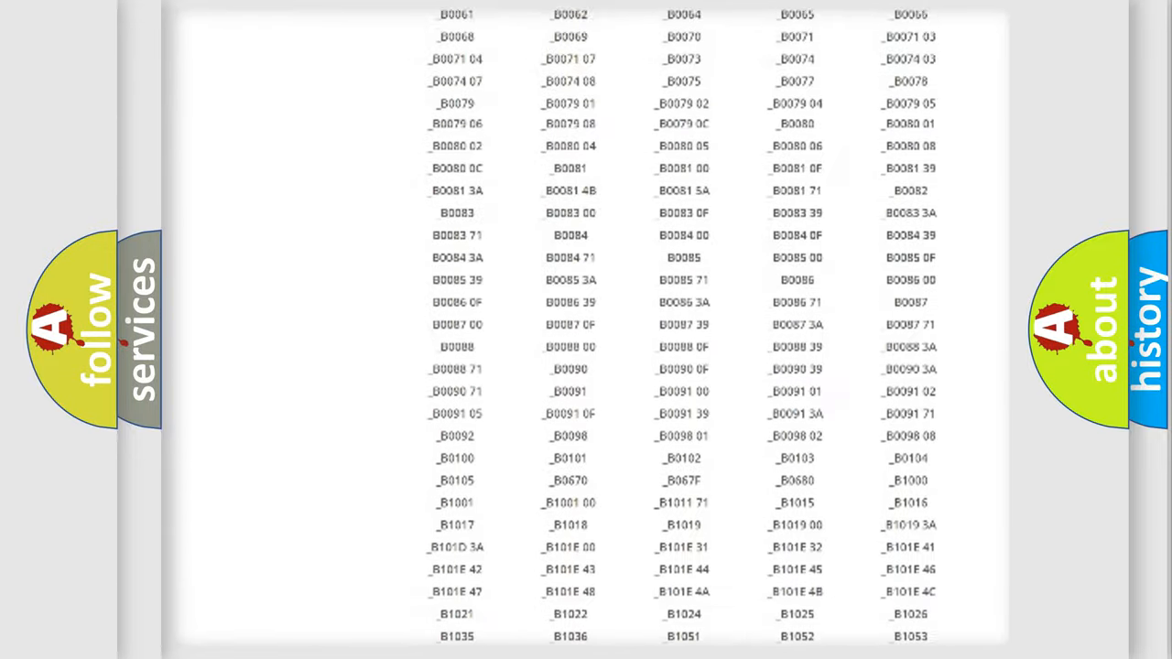
pyautogui.scroll(3)
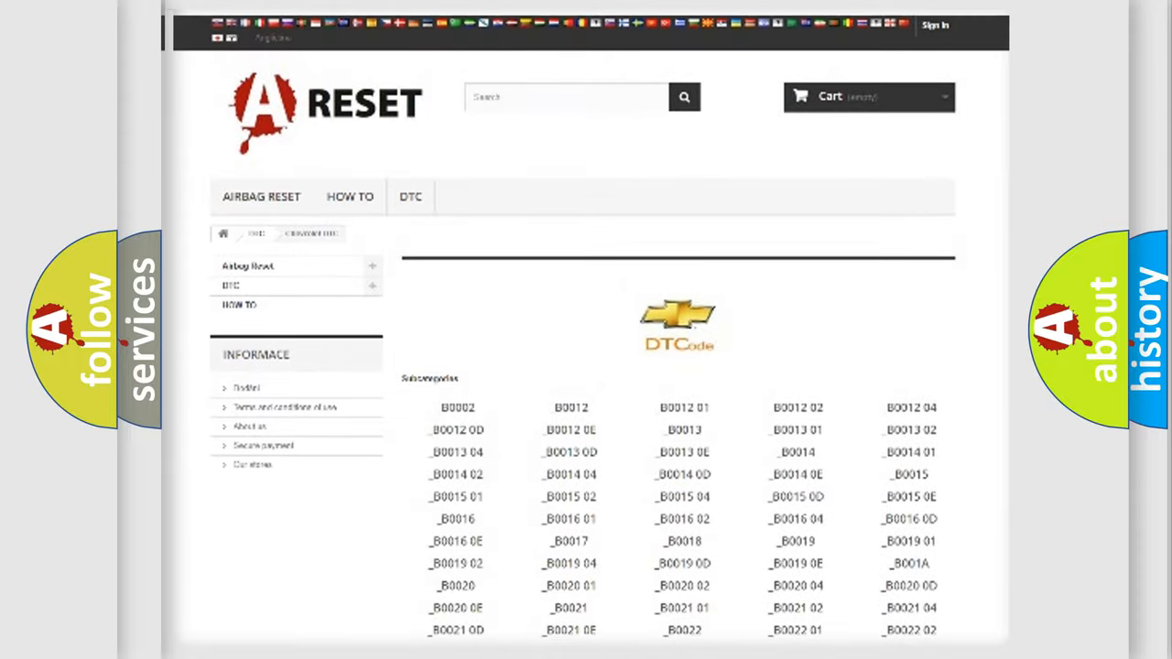